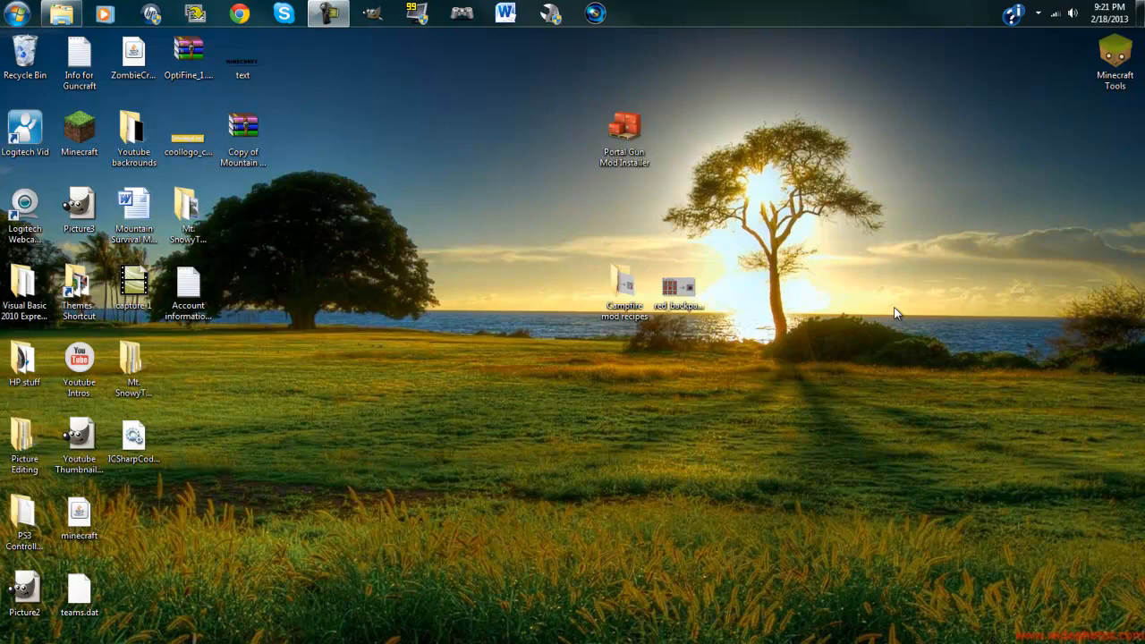
mouse_move(901, 315)
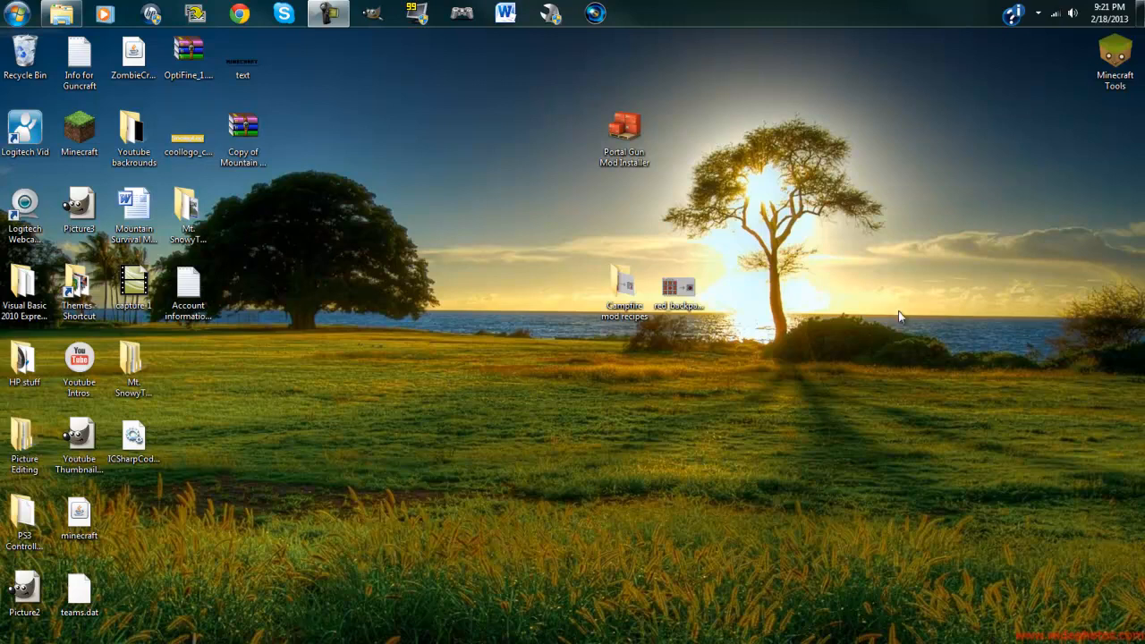
- Launch the Portal Gun Mod Installer from its desktop icon
left_click(624, 134)
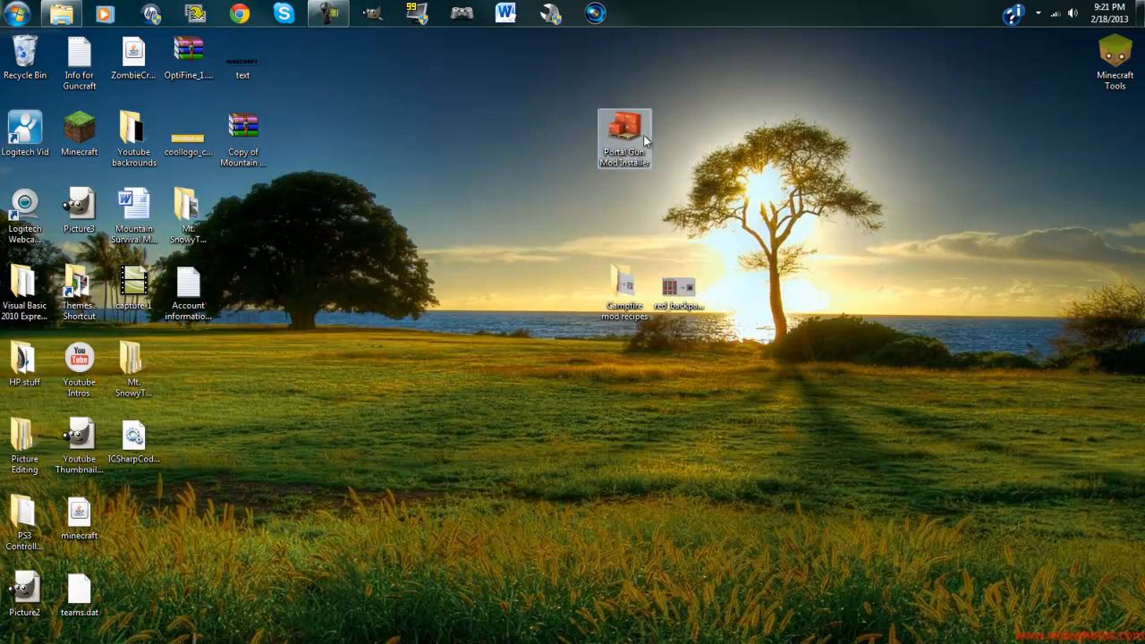
double_click(624, 130)
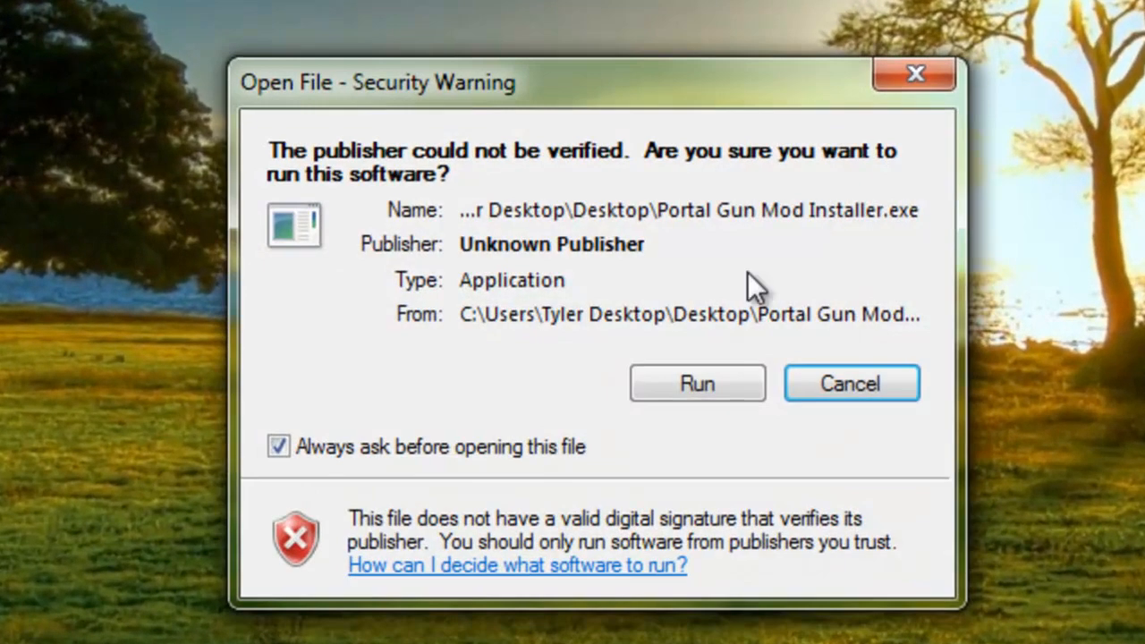
- Choose Run on the unverified-publisher security warning
left_click(698, 383)
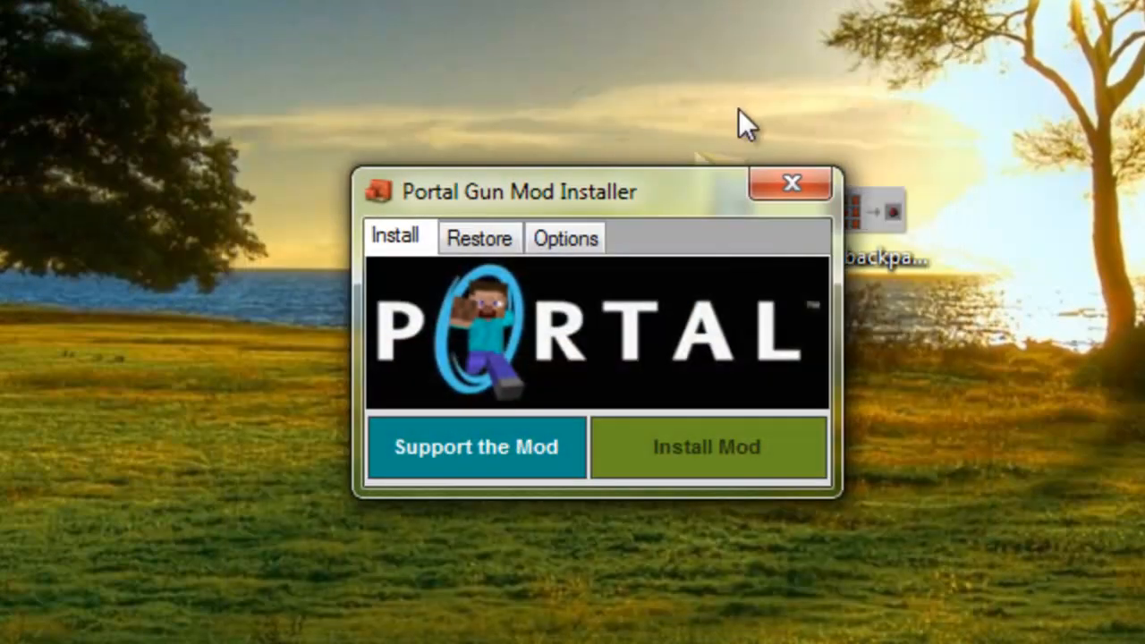
mouse_move(698, 461)
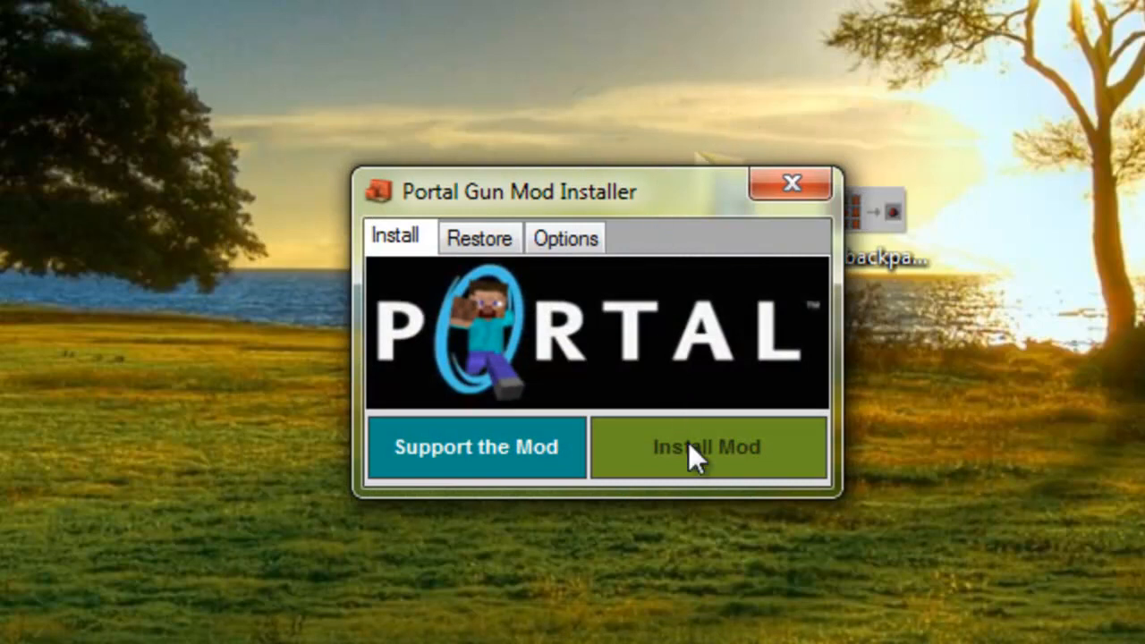
mouse_move(734, 470)
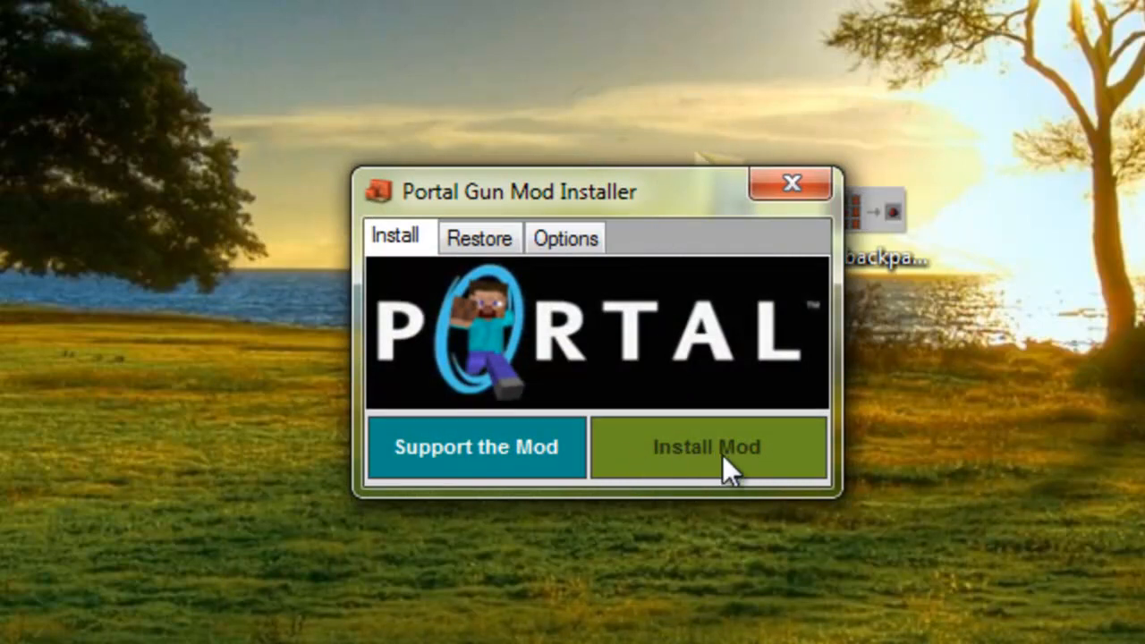
mouse_move(640, 461)
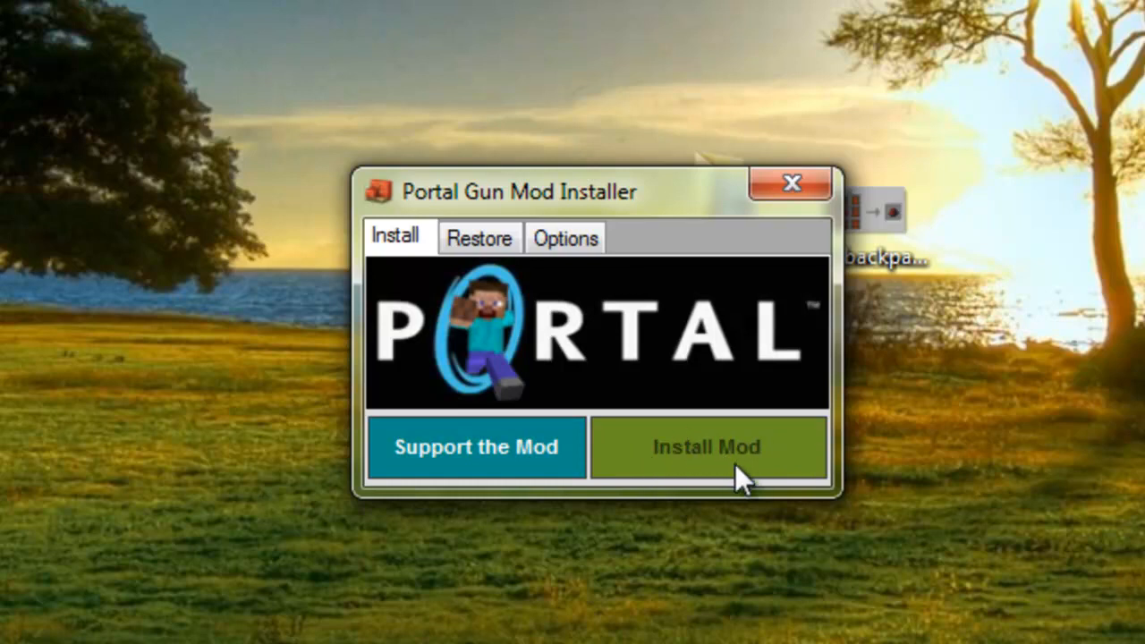
mouse_move(786, 458)
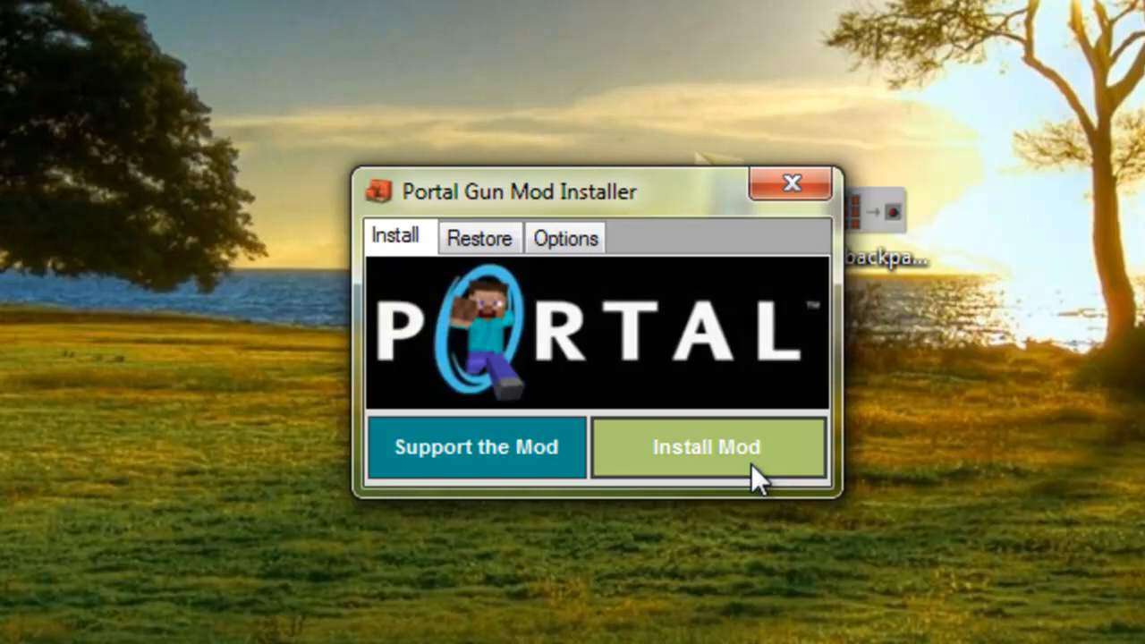
- Install the mod, decline the Minecraft backup, and acknowledge 'Portal Gun Mod Installed'
left_click(707, 447)
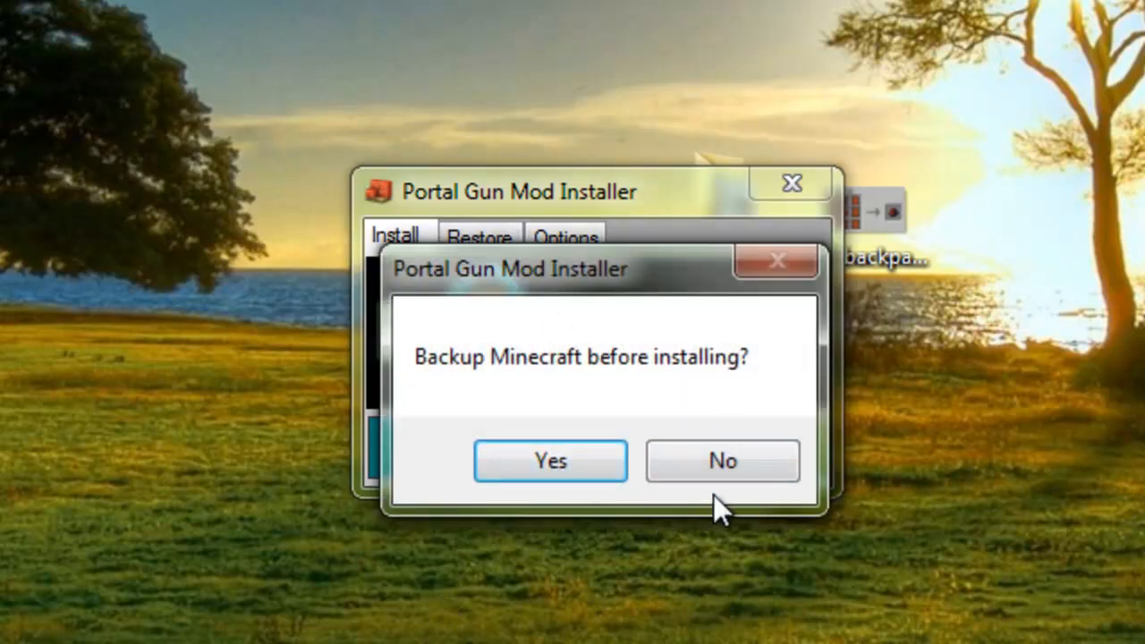
mouse_move(723, 461)
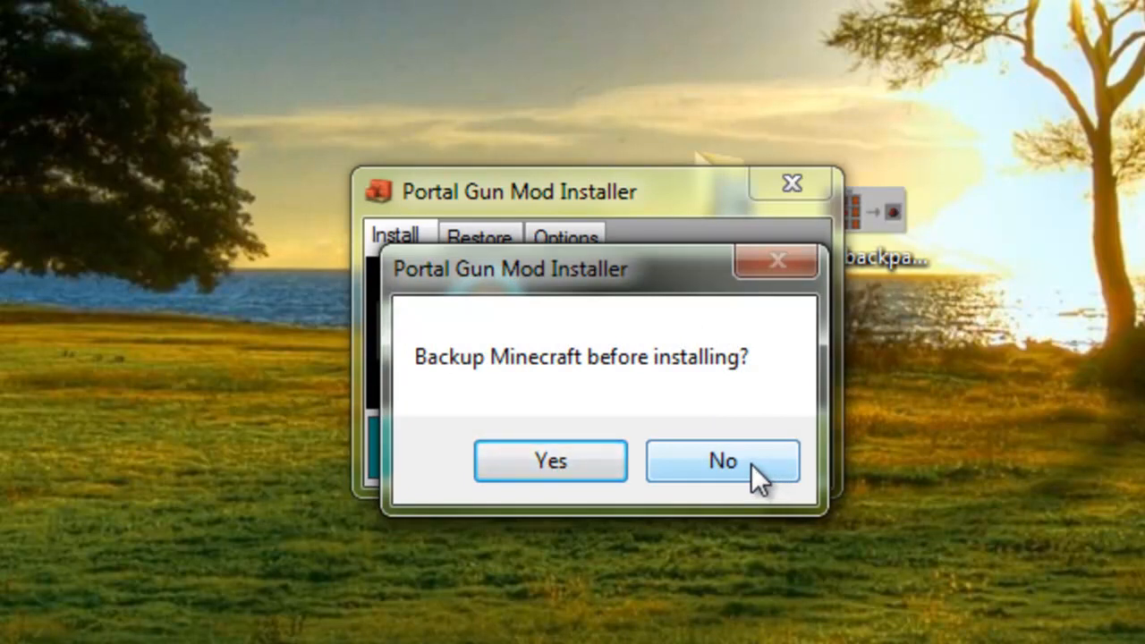
left_click(723, 460)
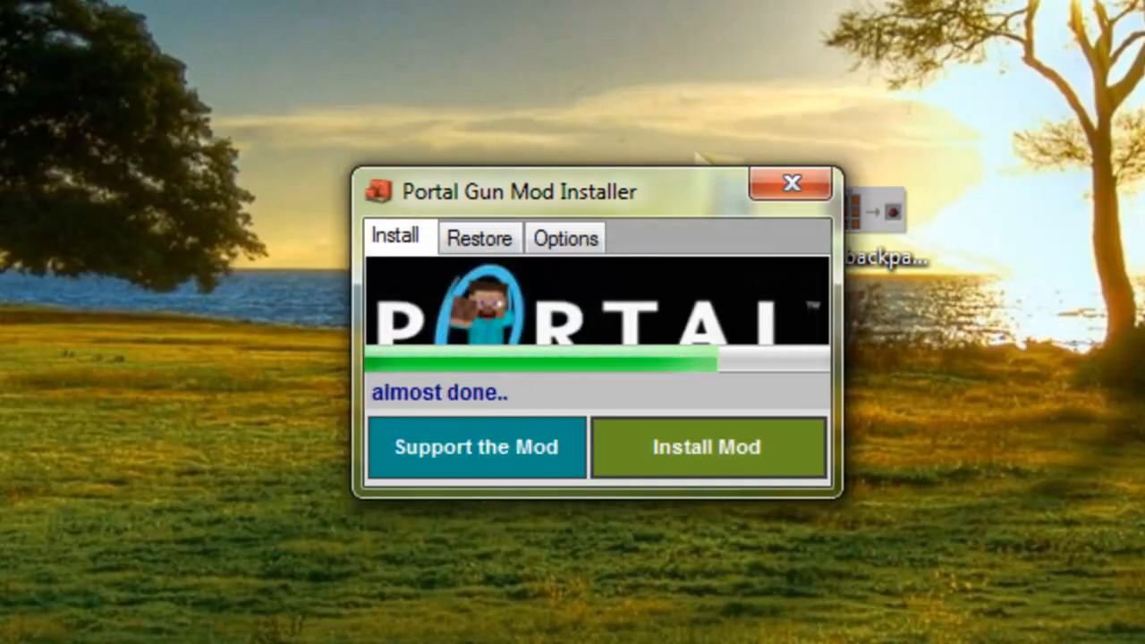
left_click(707, 447)
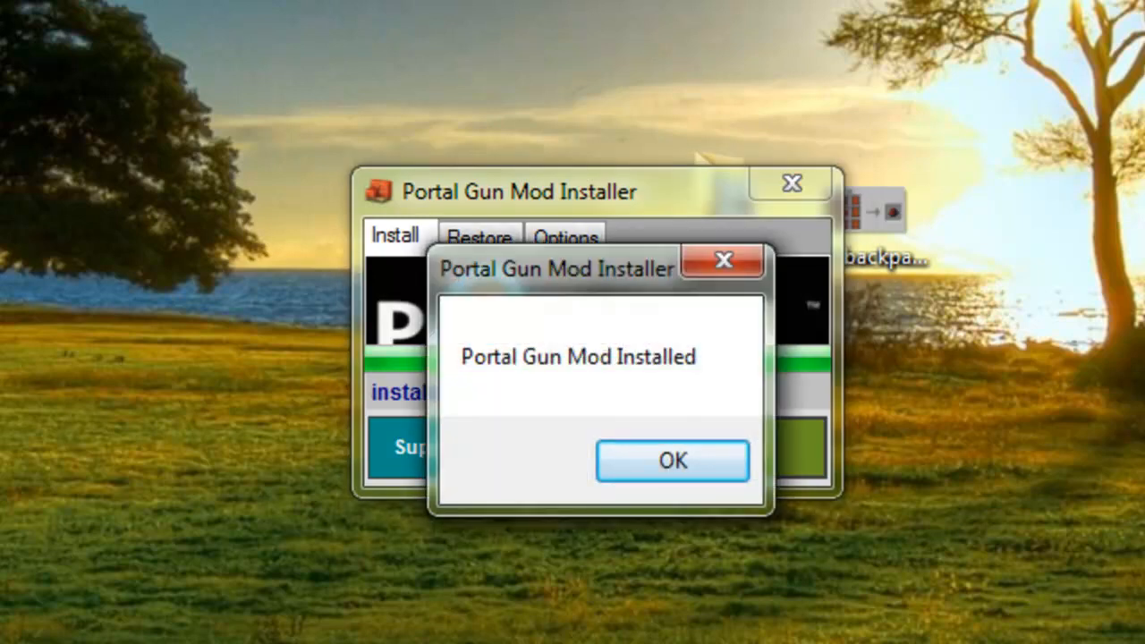
left_click(672, 461)
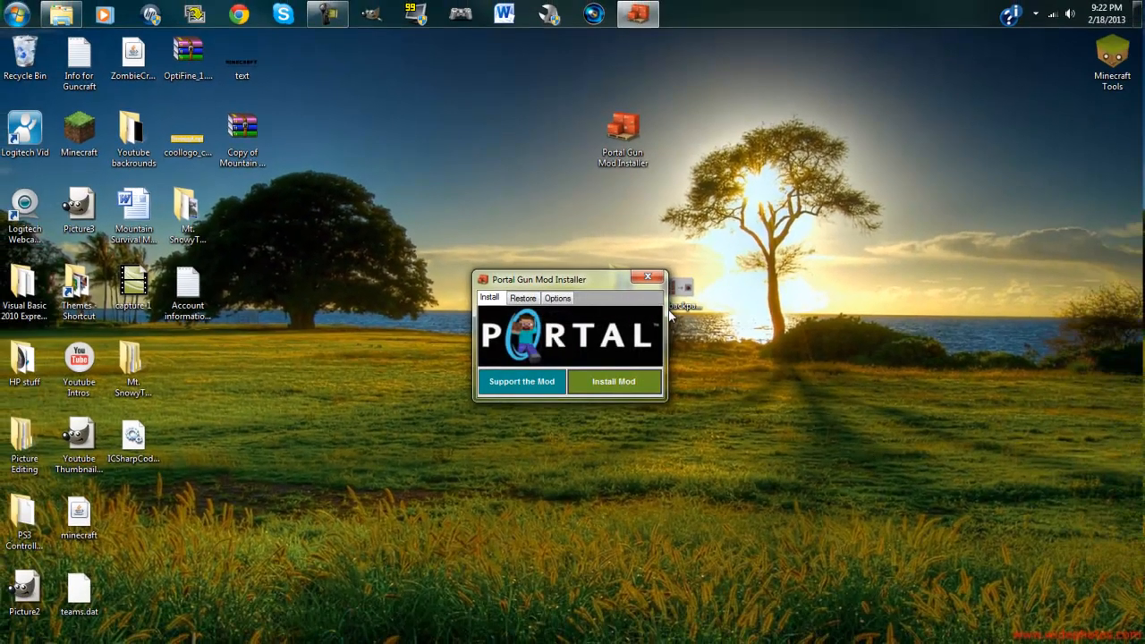
- Run the Minecraft Launcher past its security warning and submit the login
left_click(648, 277)
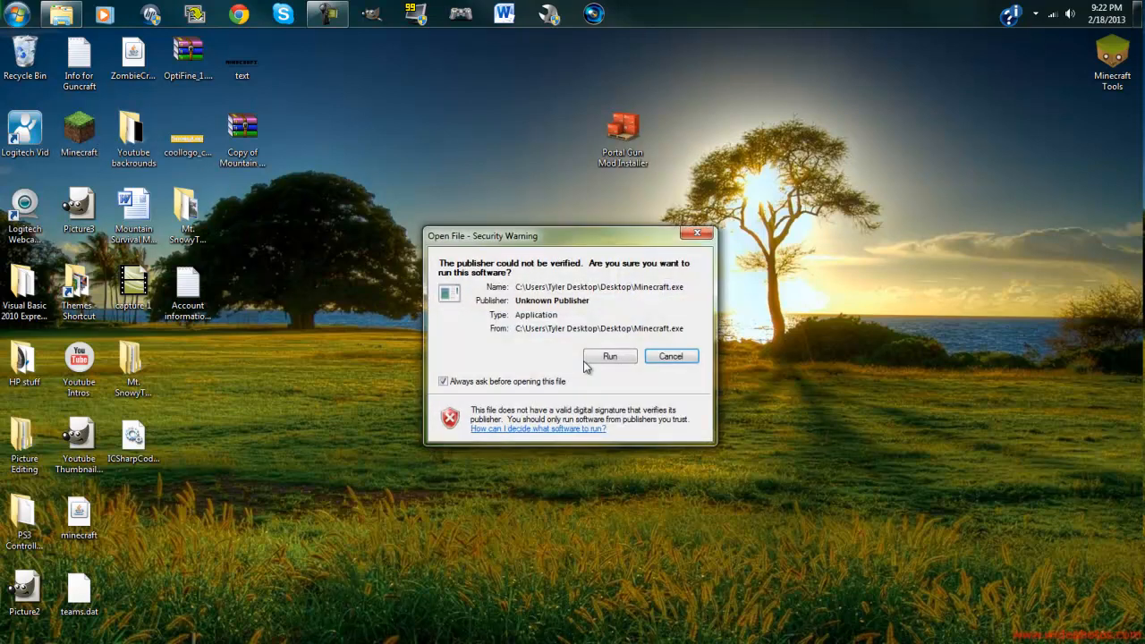
left_click(609, 356)
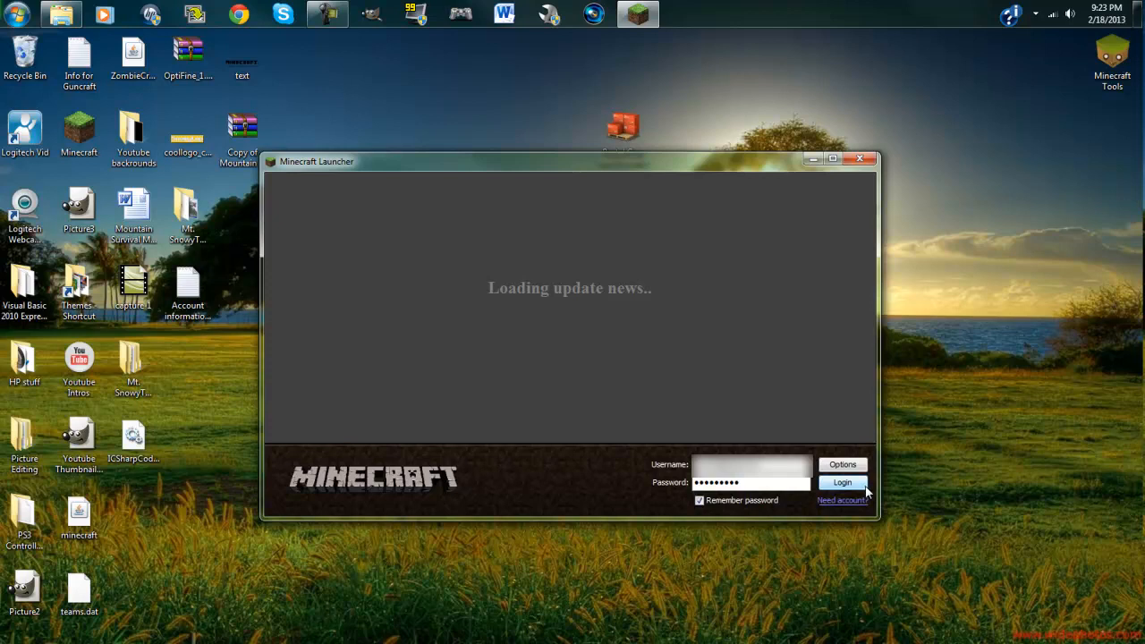
mouse_move(873, 489)
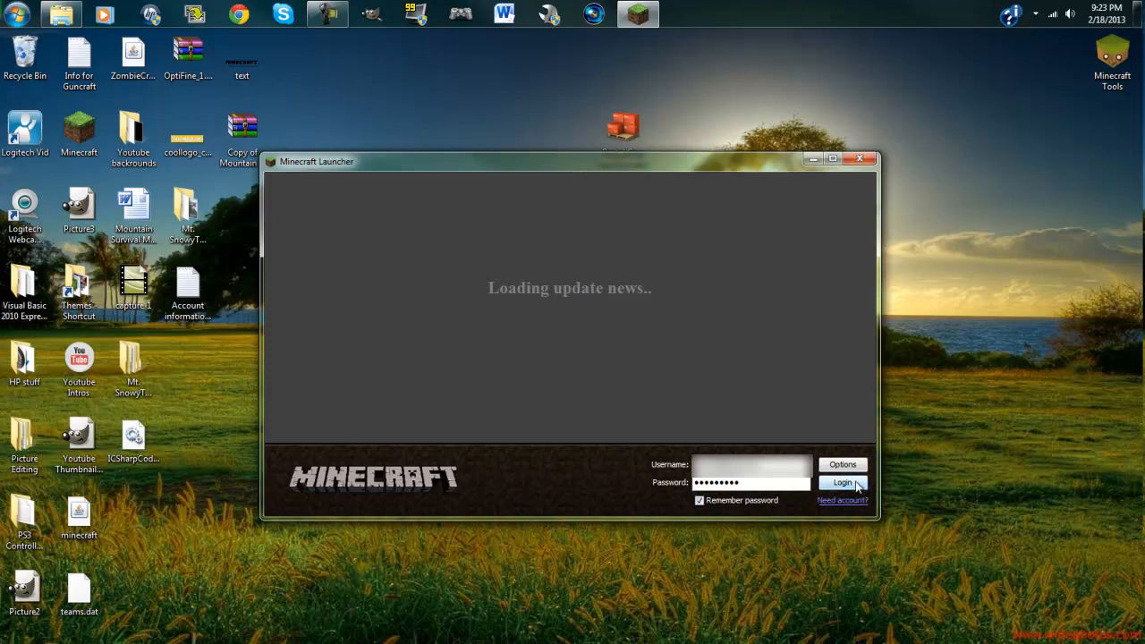
left_click(842, 483)
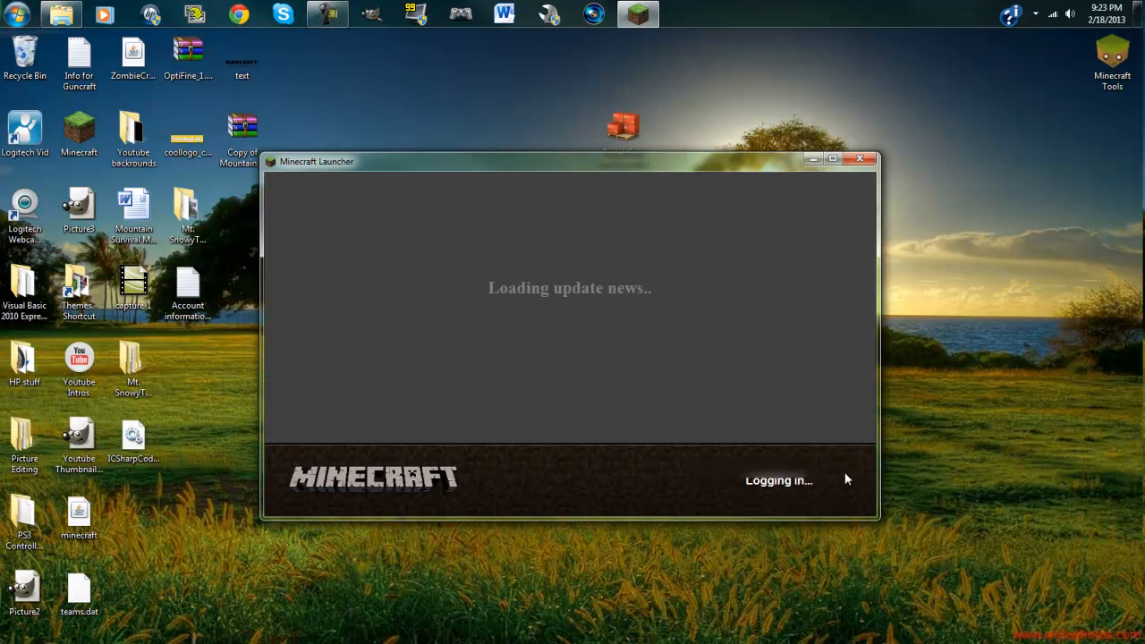
mouse_move(835, 473)
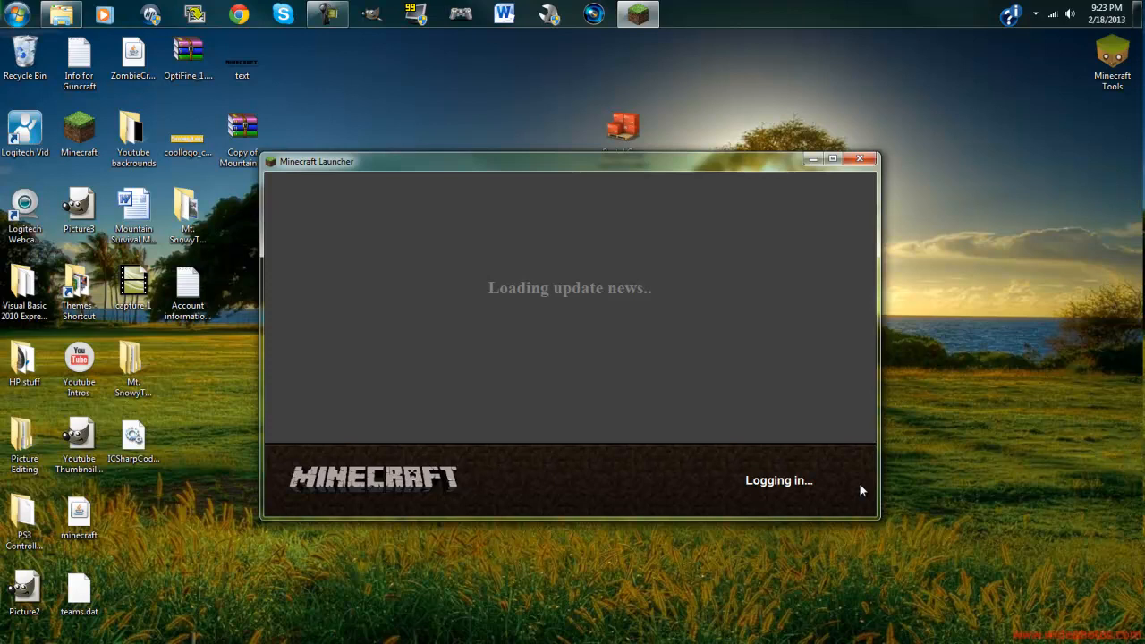
mouse_move(830, 282)
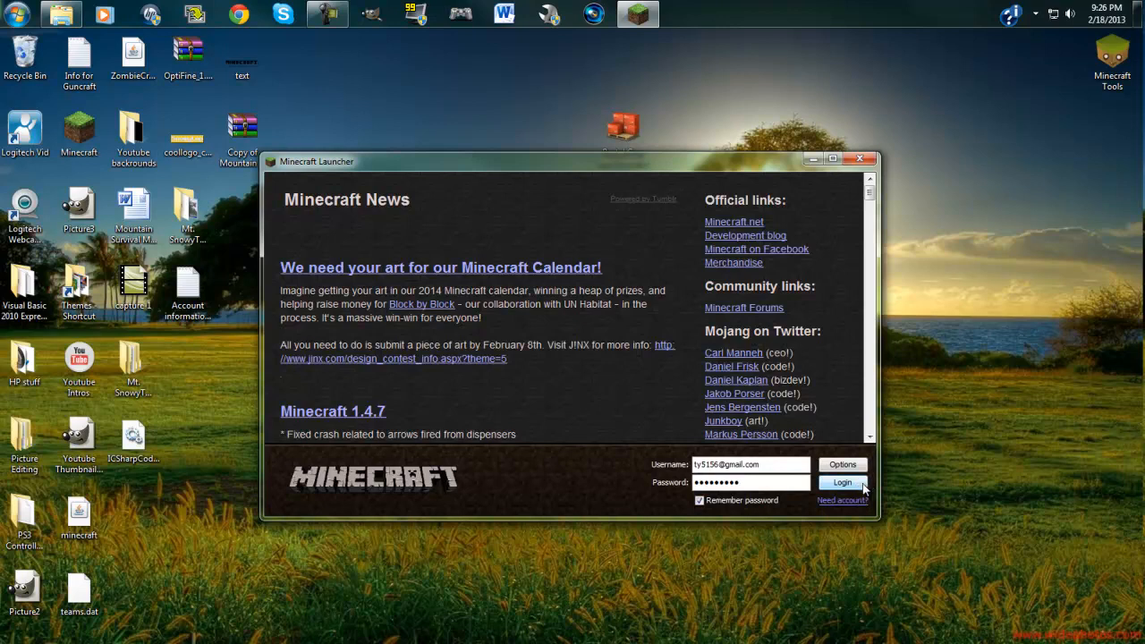
left_click(841, 483)
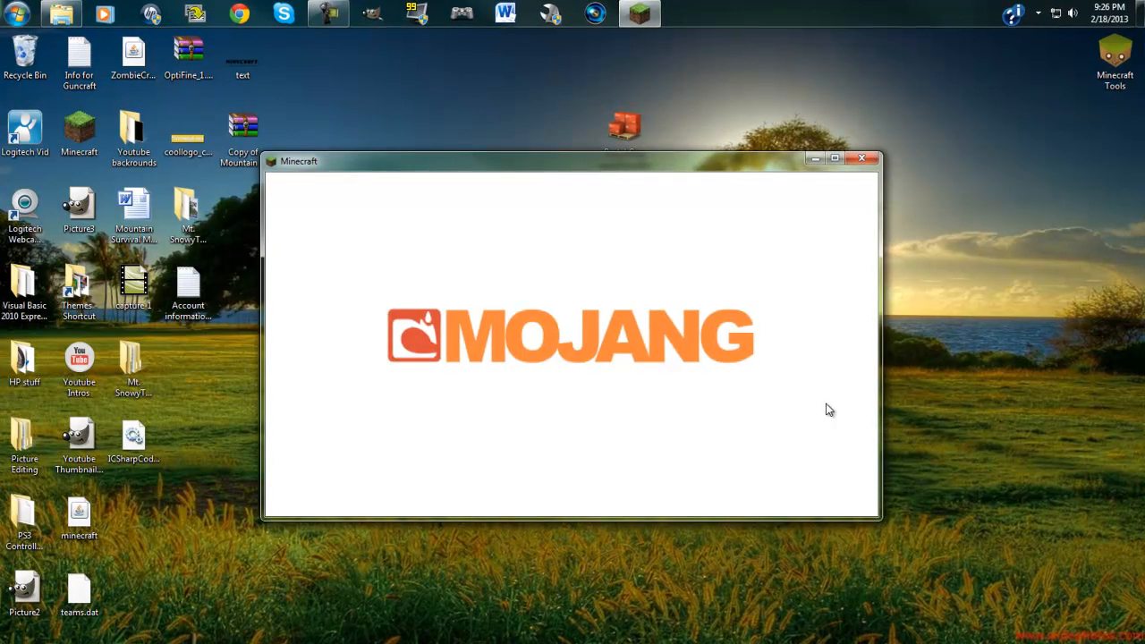
mouse_move(939, 266)
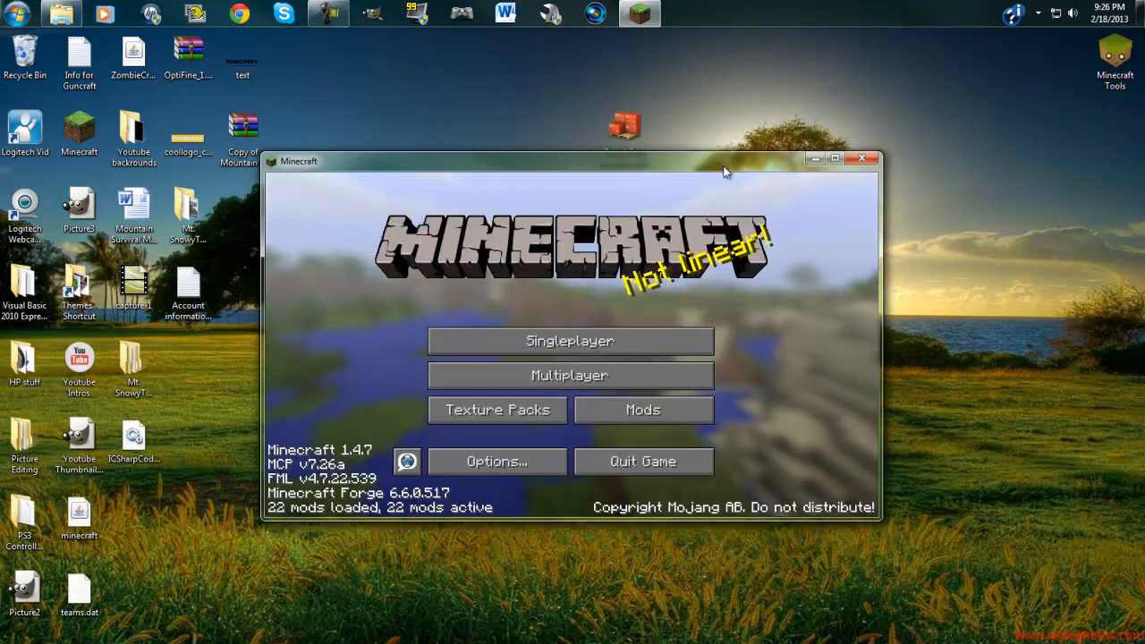
- Maximize Minecraft, find Portal Gun 1.4.7v2 in the Mods list, then close it
left_click(835, 158)
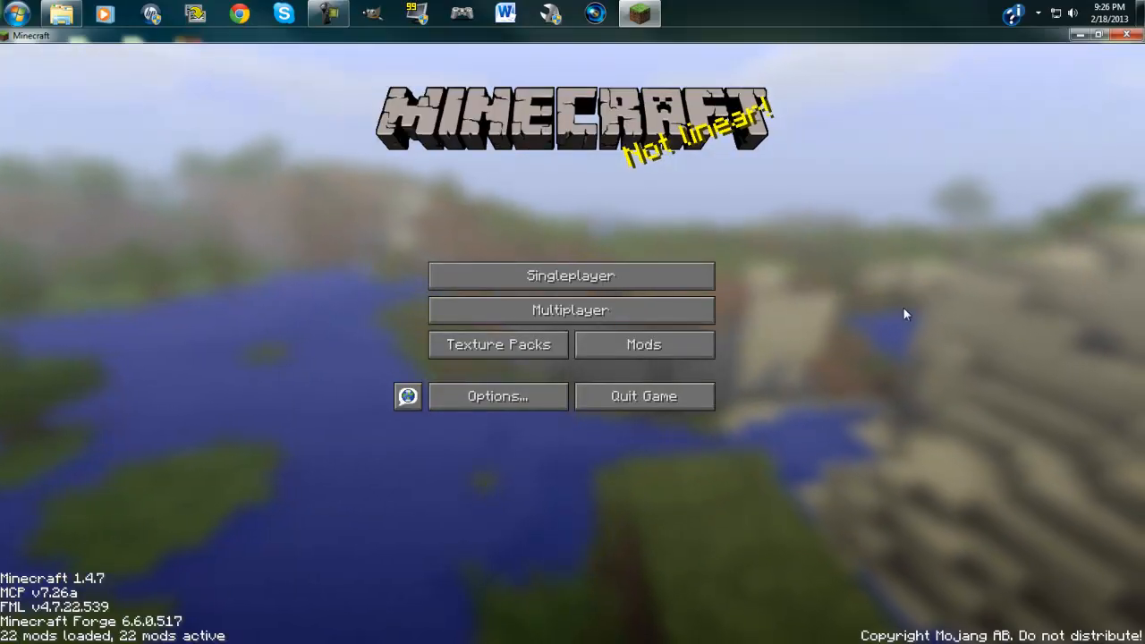
left_click(644, 344)
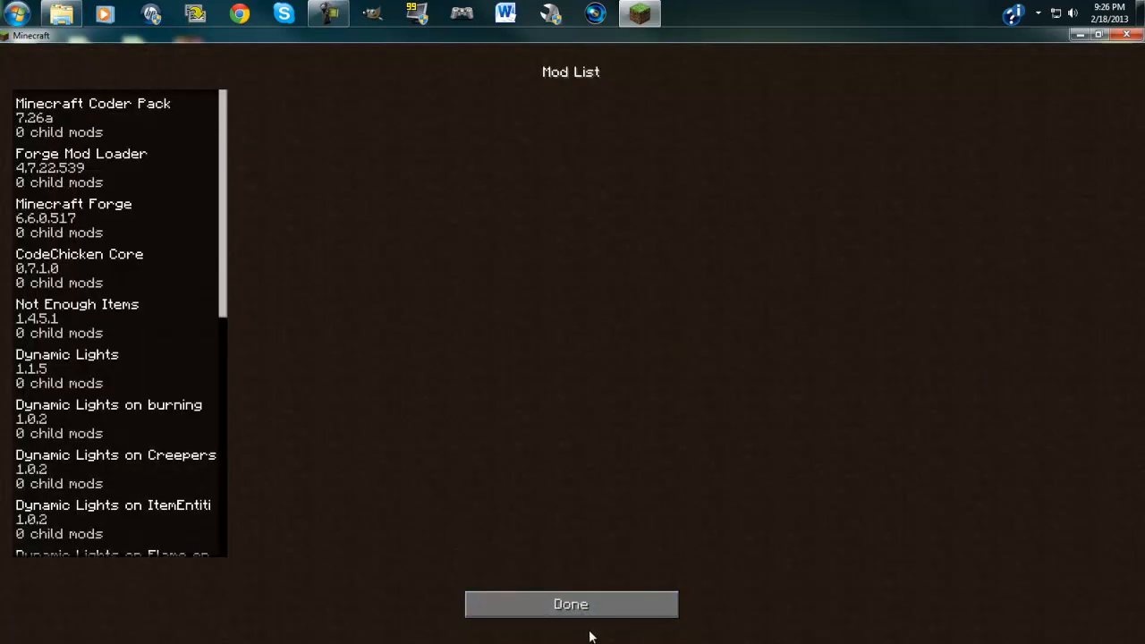
mouse_move(221, 195)
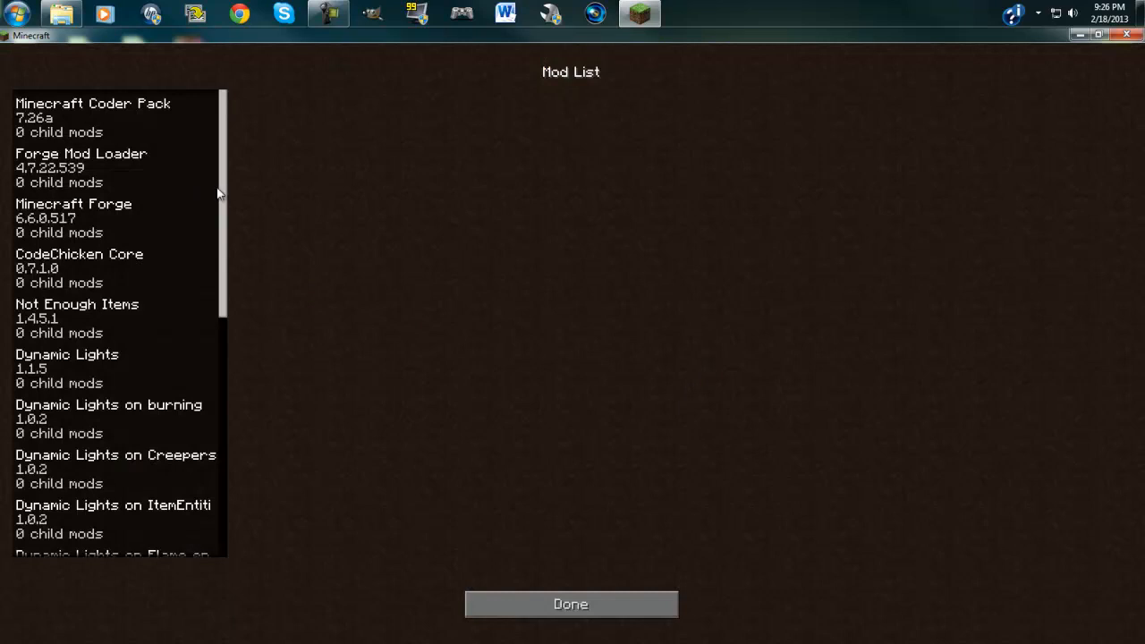
mouse_move(107, 45)
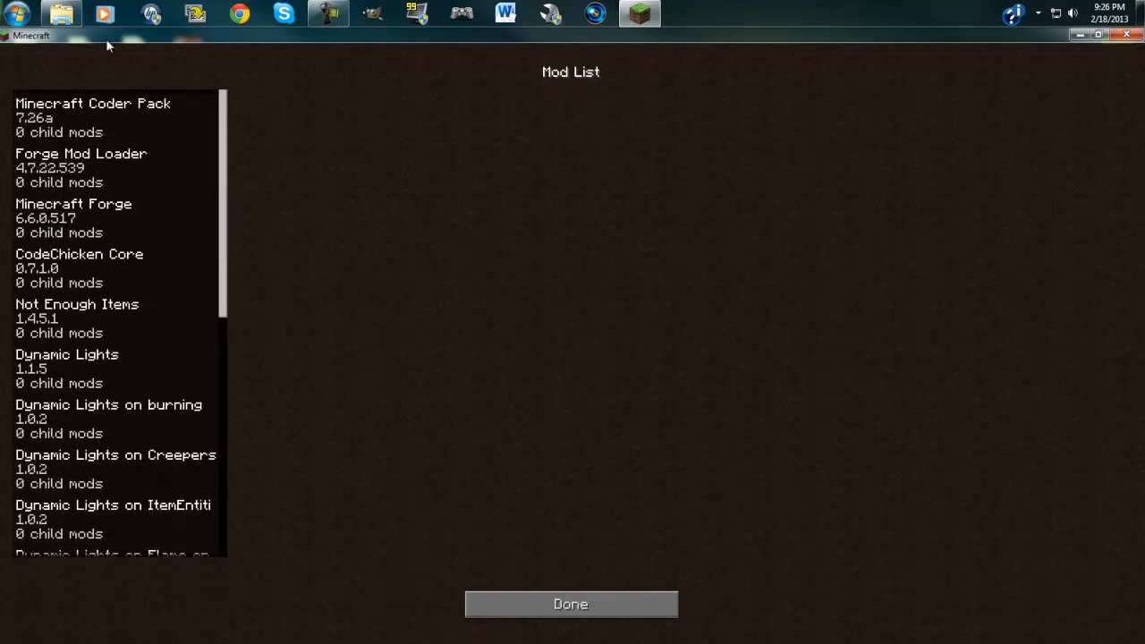
scroll("down", 3)
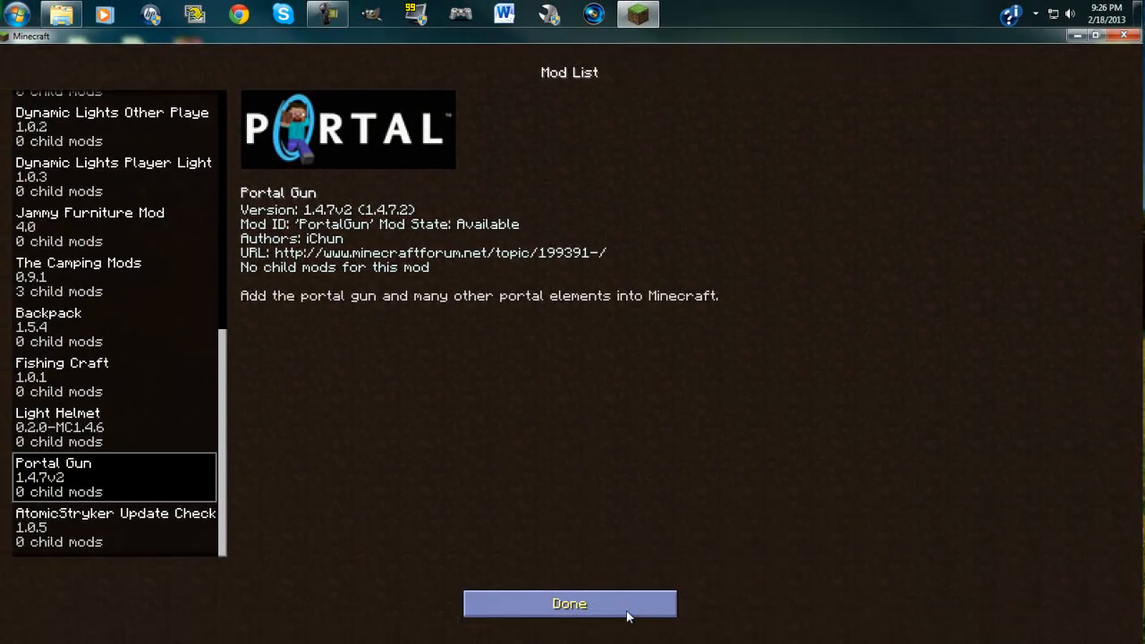
left_click(569, 605)
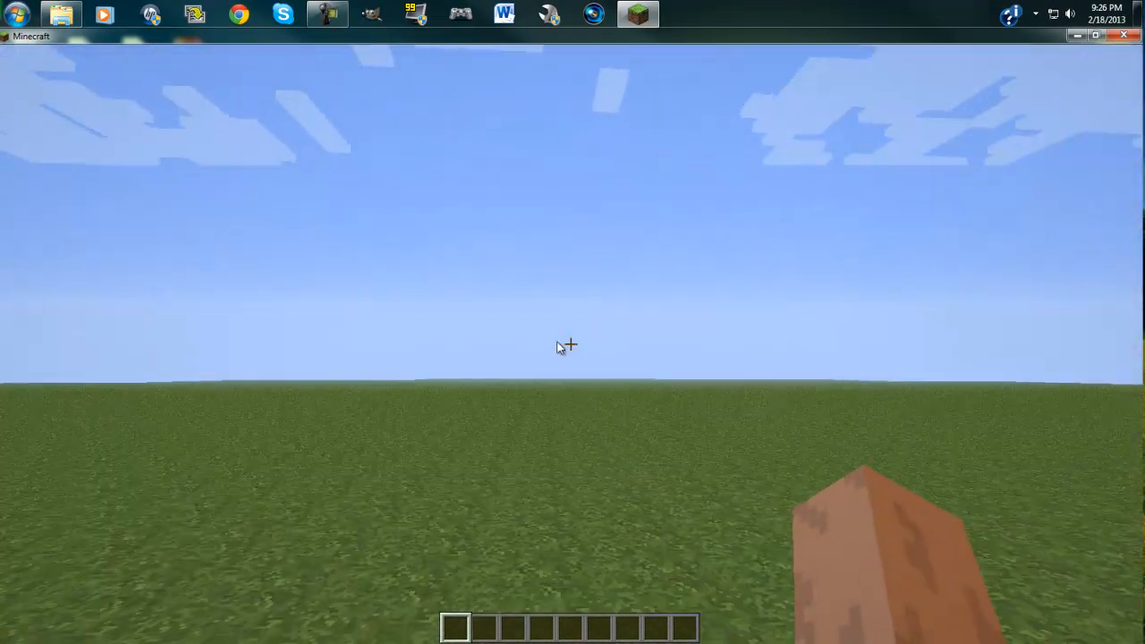
- Open the creative inventory and go to the second-page PortalGun tab
key("e")
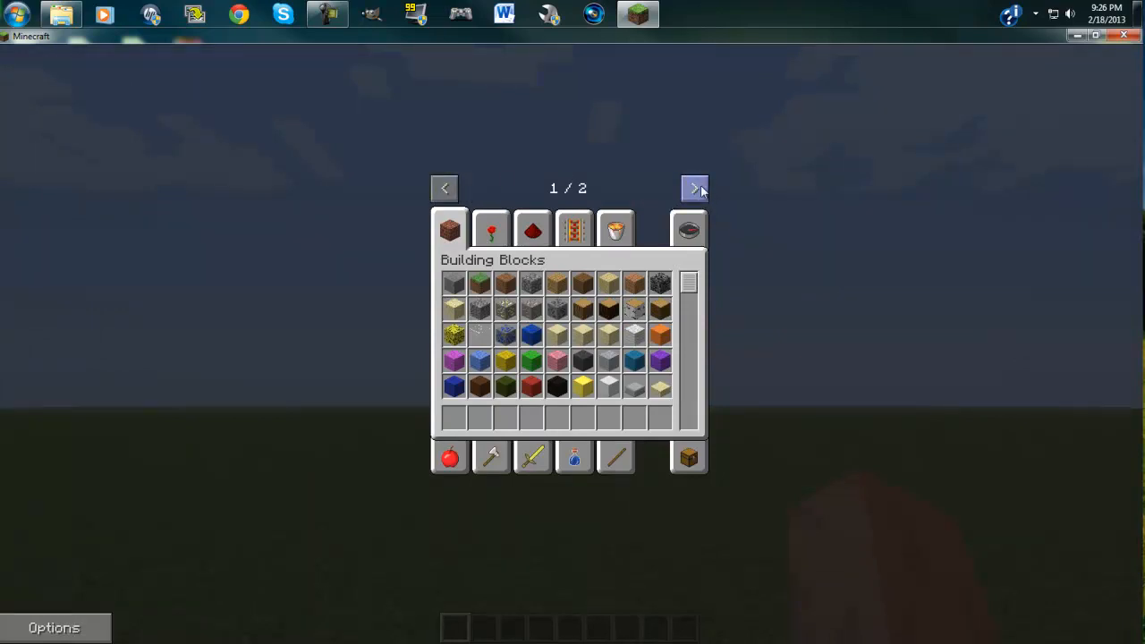
left_click(696, 188)
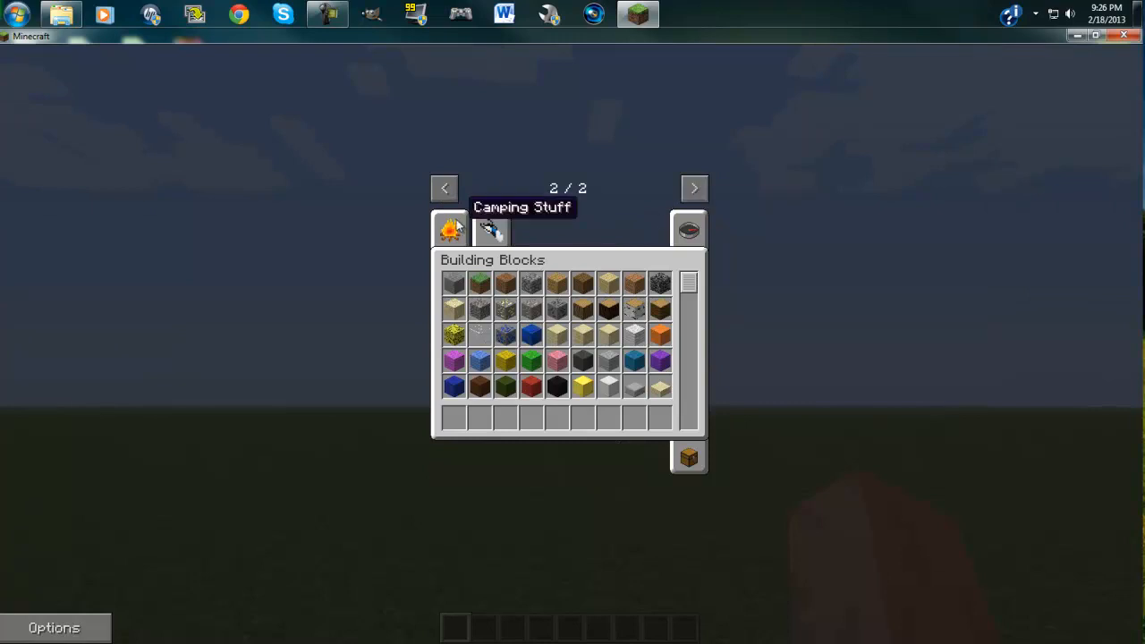
left_click(491, 230)
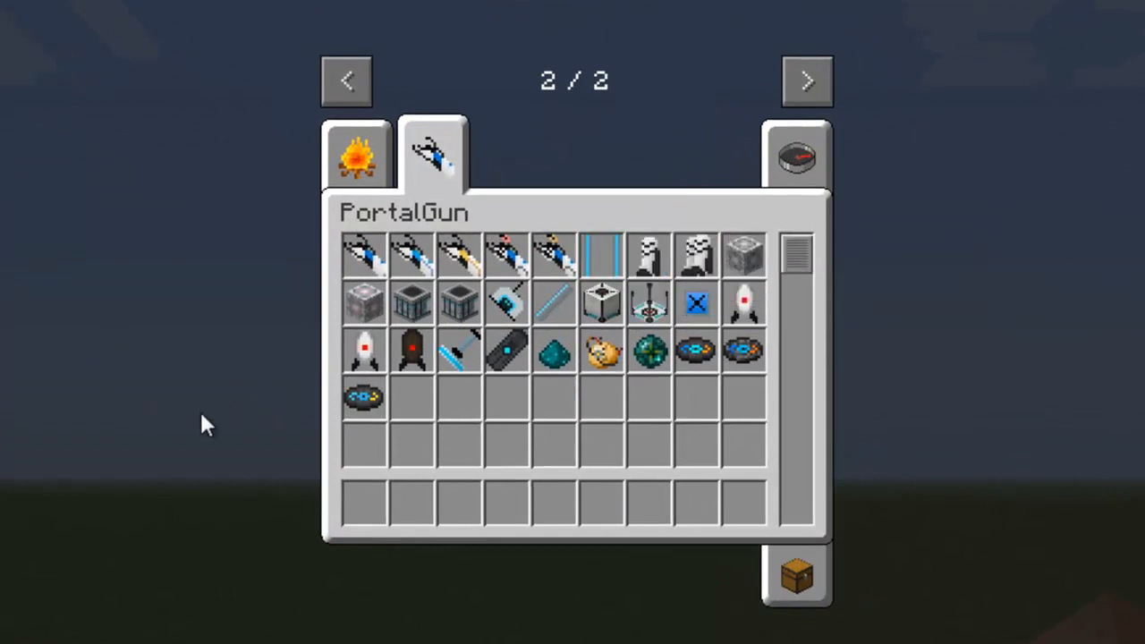
mouse_move(286, 488)
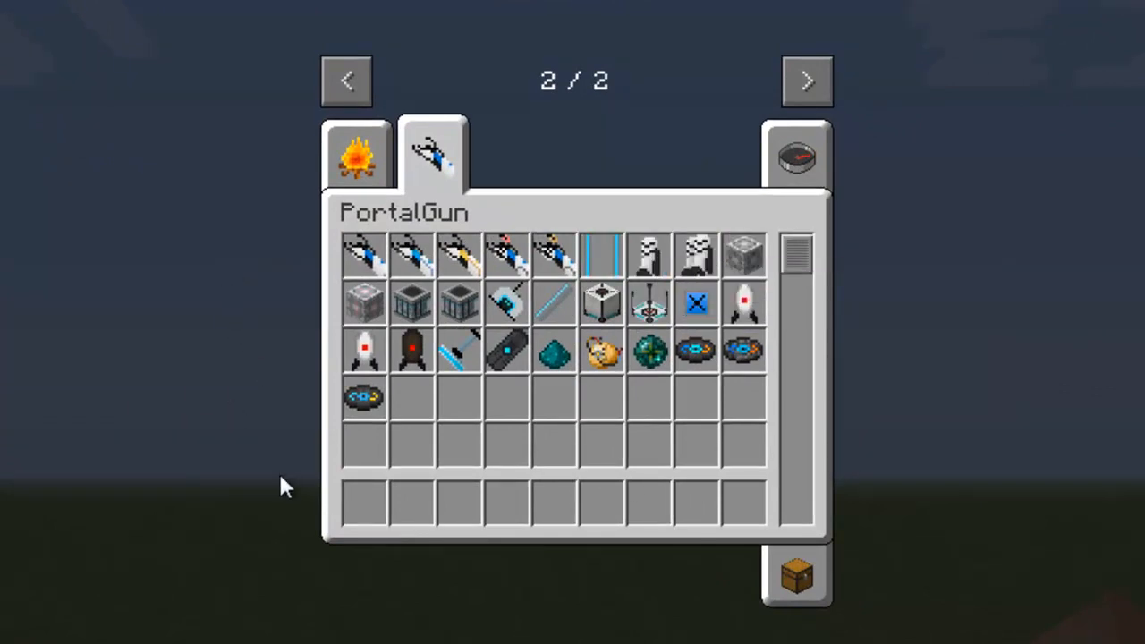
mouse_move(364, 255)
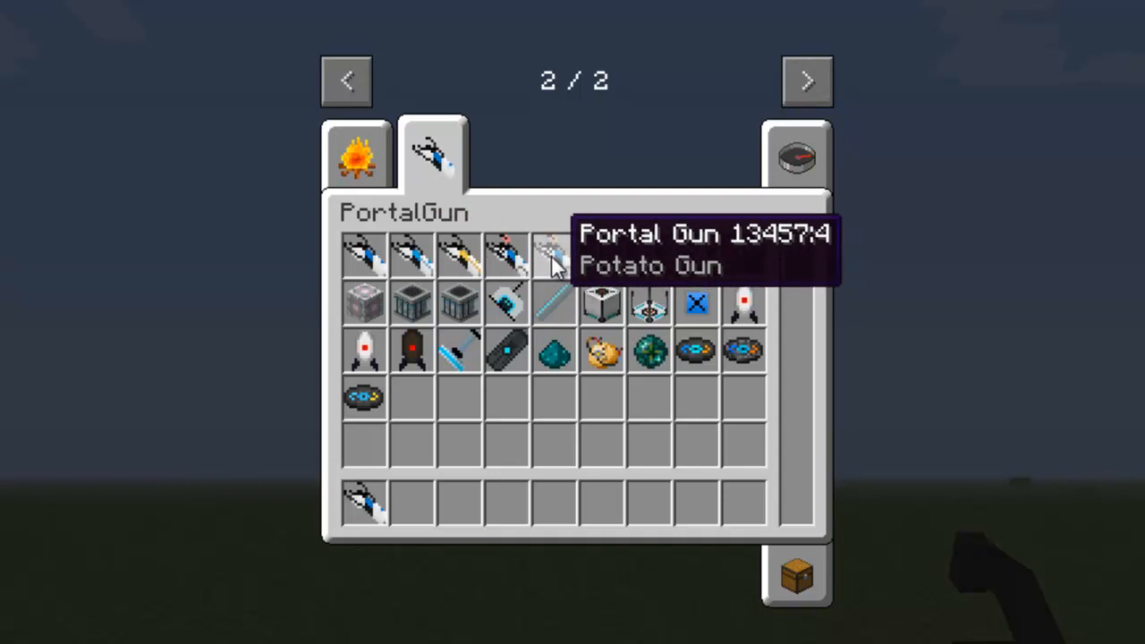
mouse_move(568, 264)
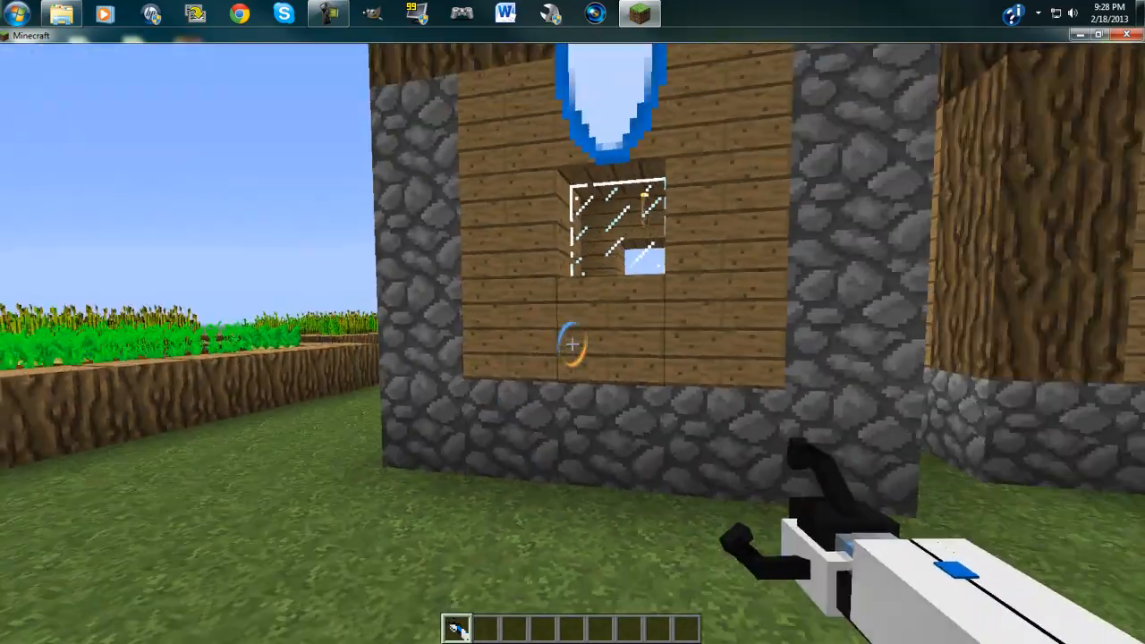
- Reopen the creative inventory after placing a blue portal on the house wall
key("e")
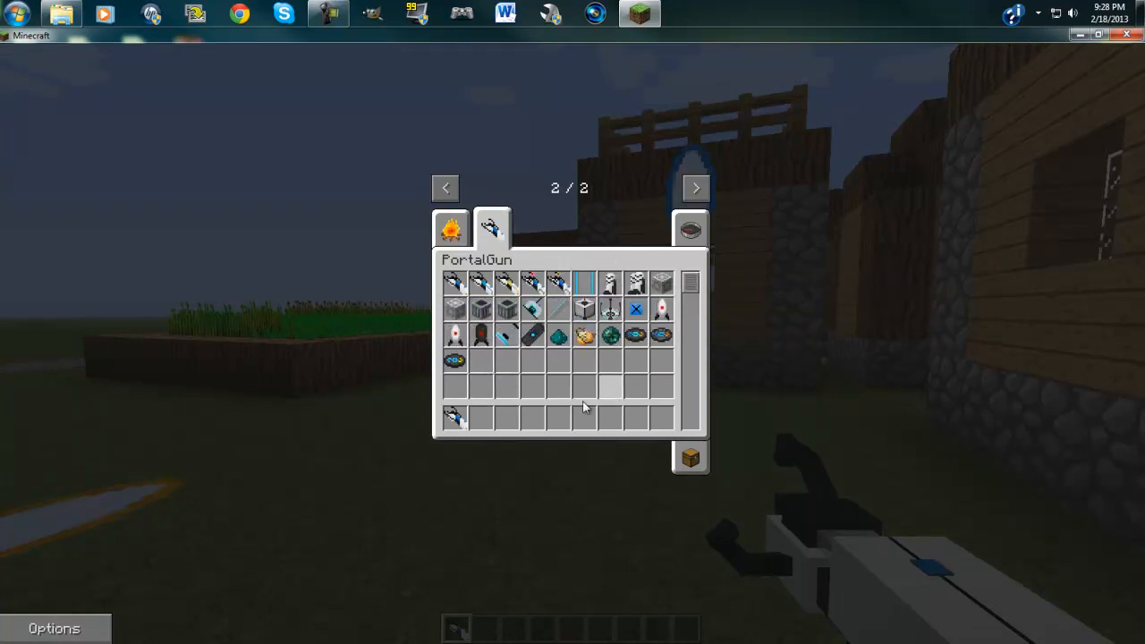
mouse_move(531, 310)
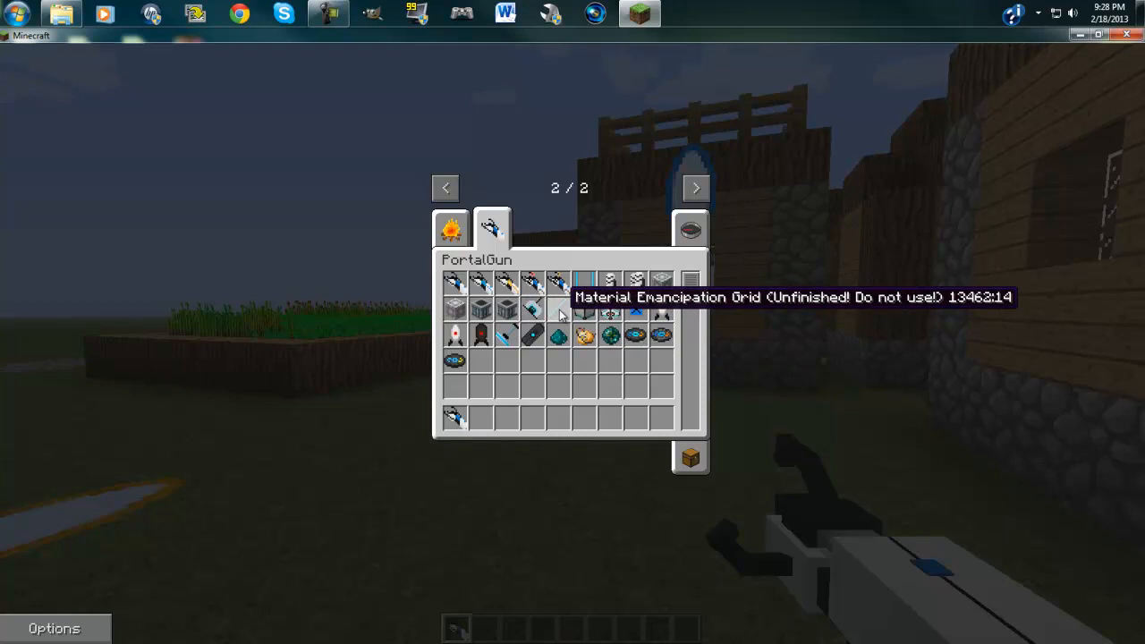
mouse_move(584, 312)
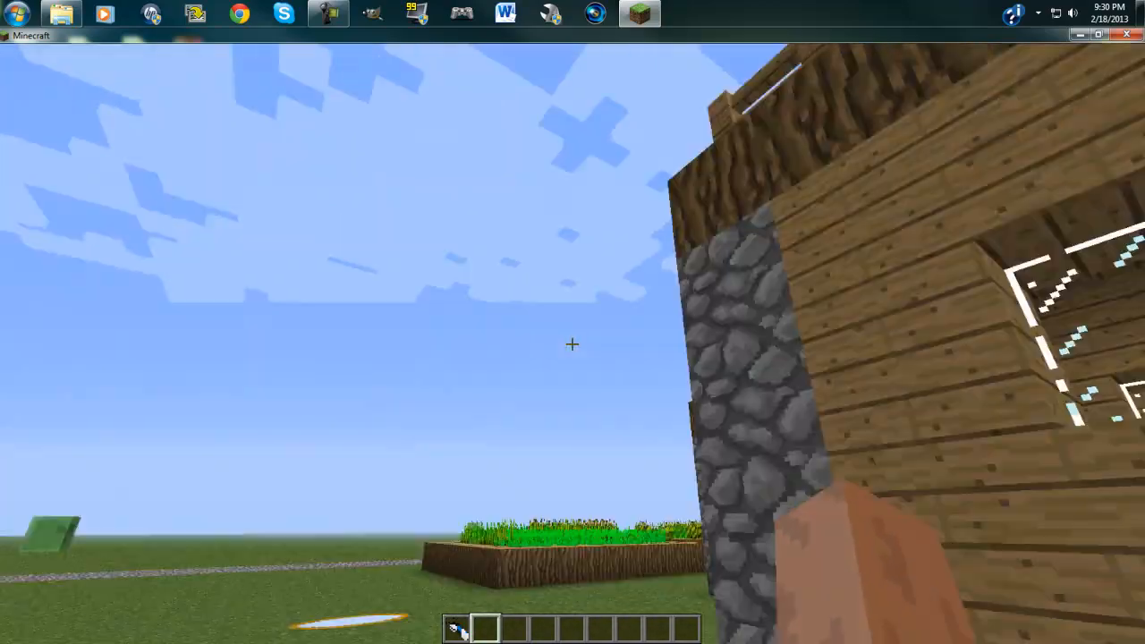
mouse_move(572, 345)
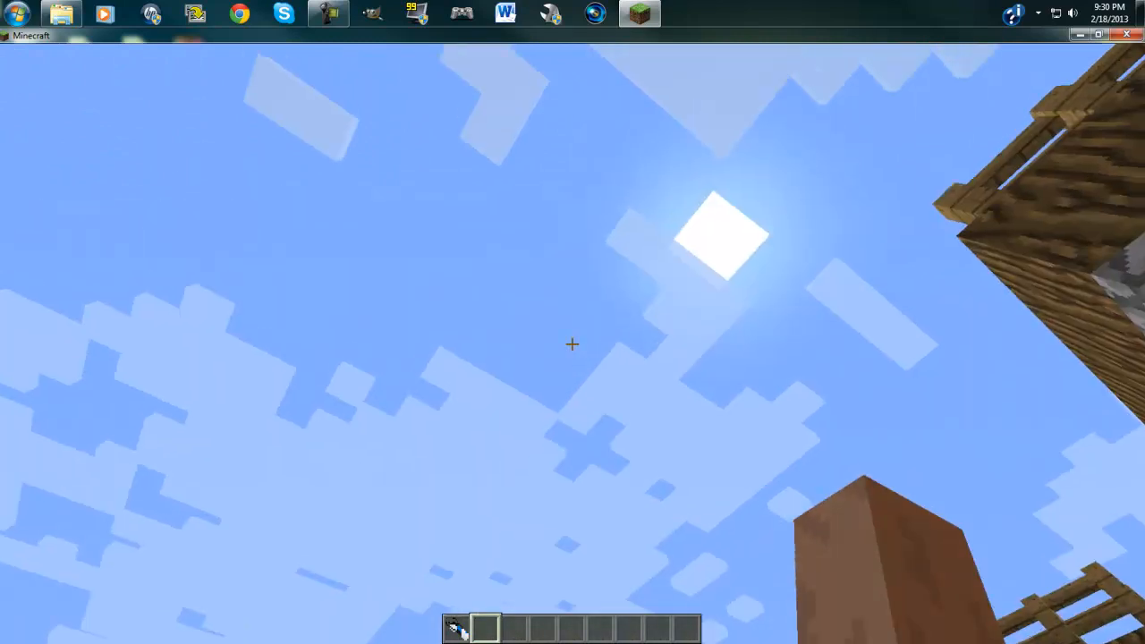